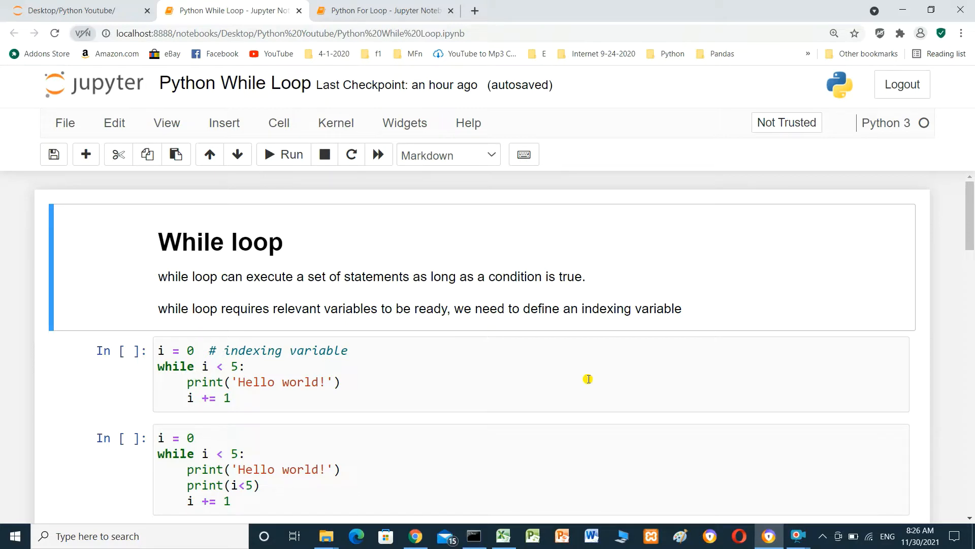
mouse_move(622, 337)
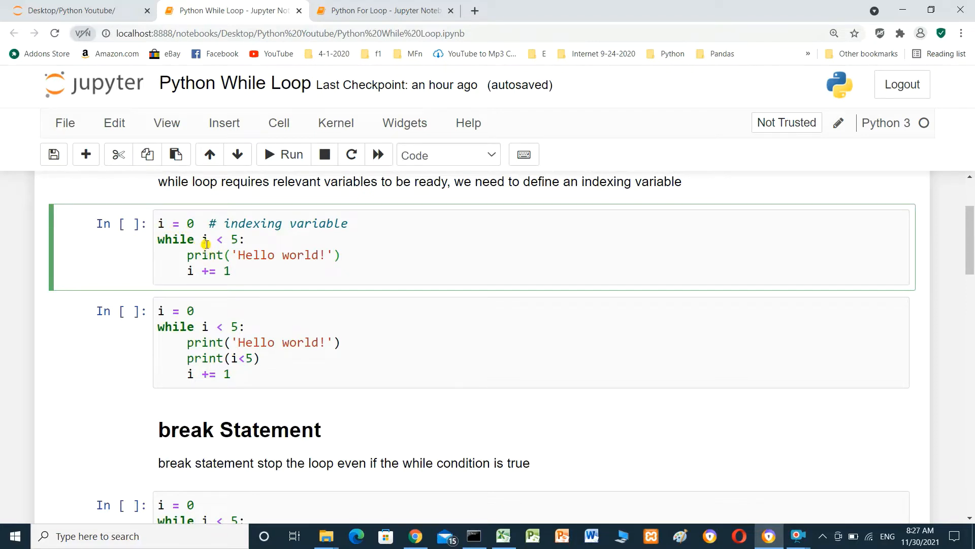
mouse_move(222, 245)
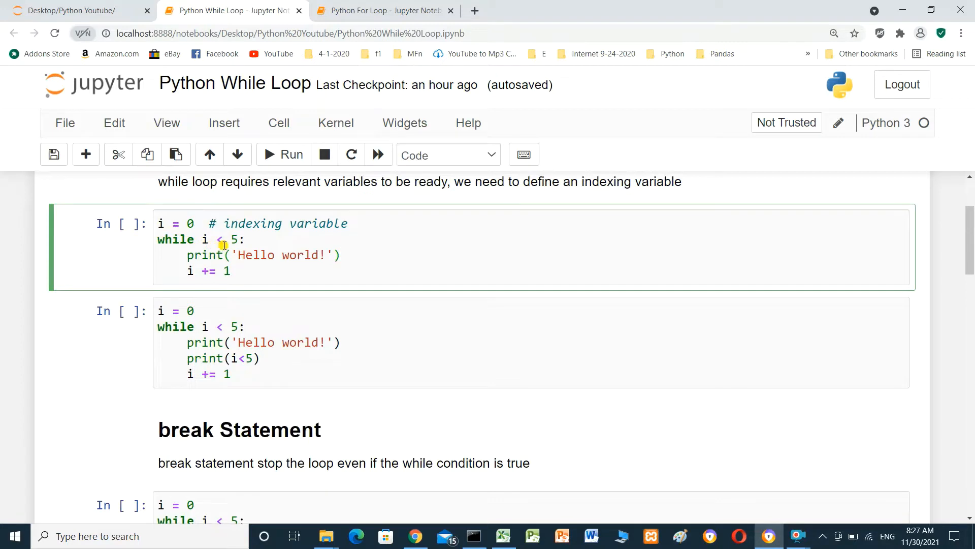
mouse_move(276, 262)
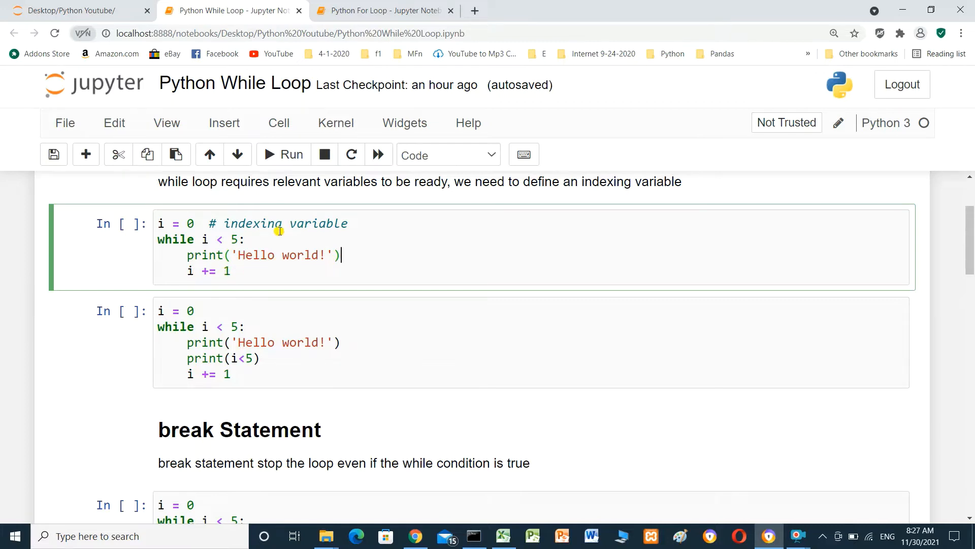
Run the first while loop cell, printing 'Hello world!' five times.
click(284, 155)
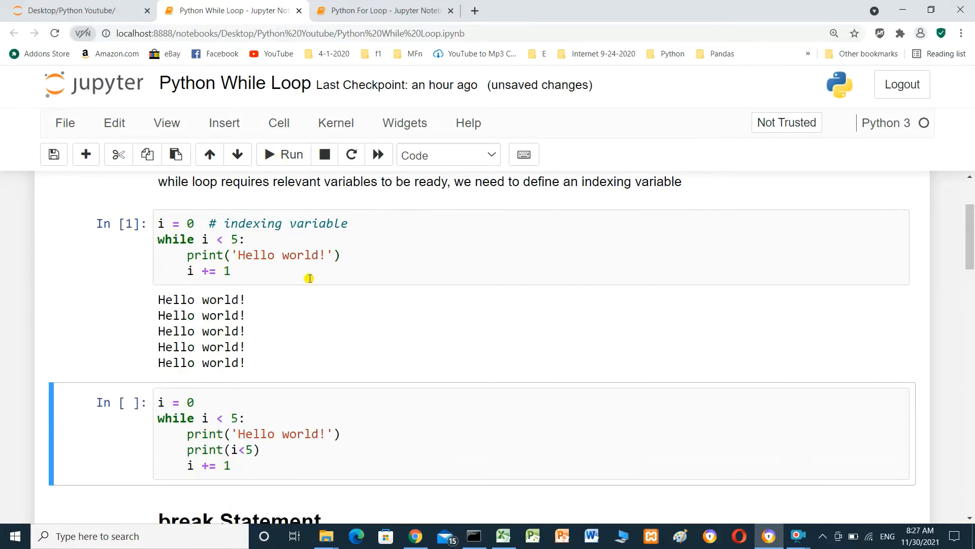
mouse_move(239, 281)
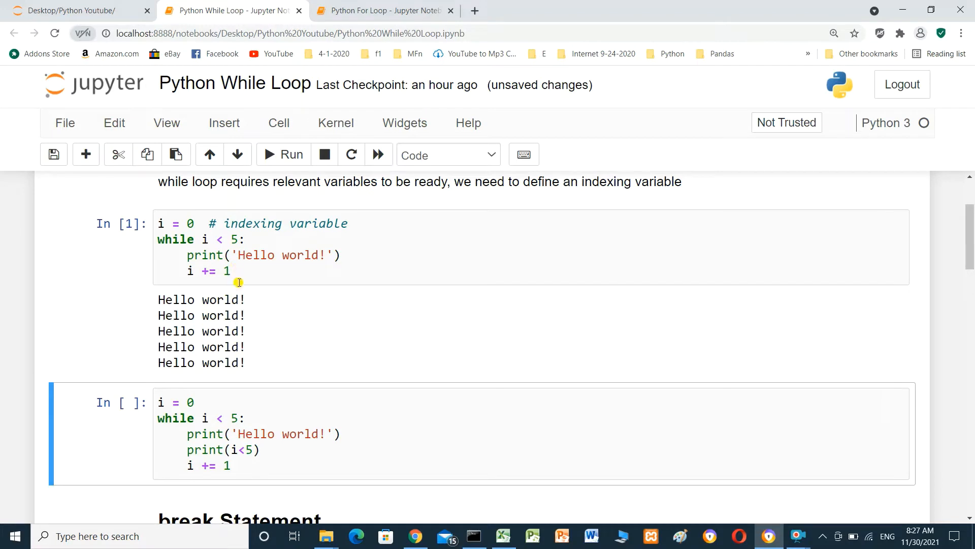
mouse_move(231, 380)
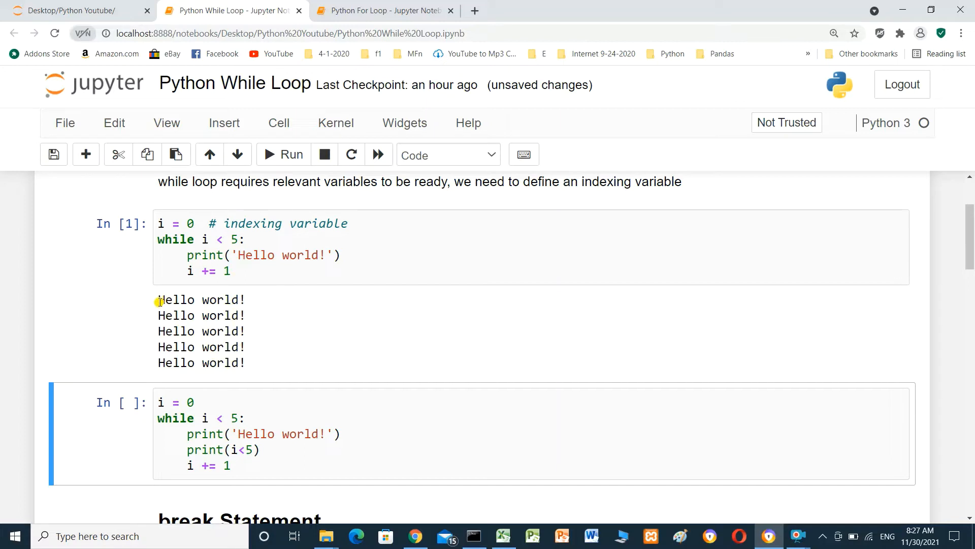
mouse_move(166, 334)
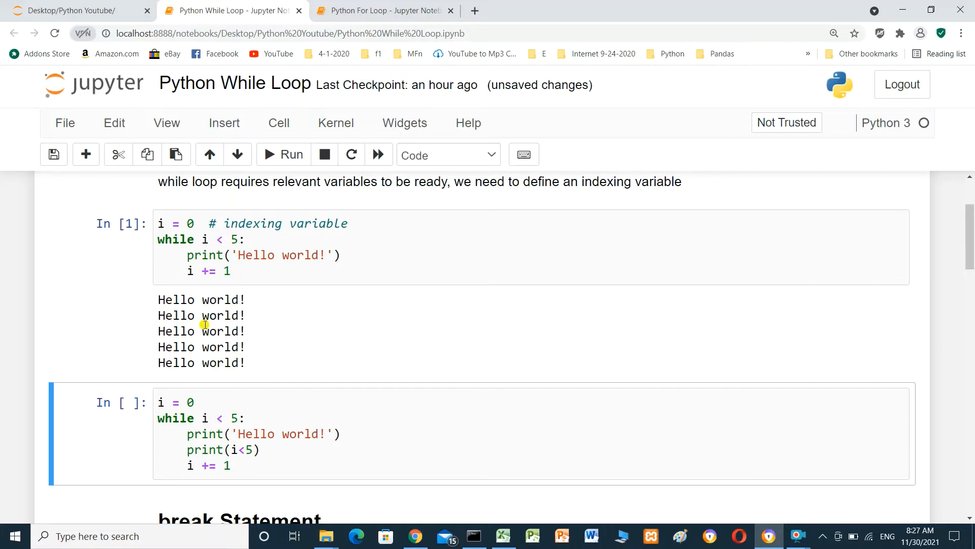
Run the second while loop cell, printing 'Hello world!' alternating with True five times.
scroll(down, 3)
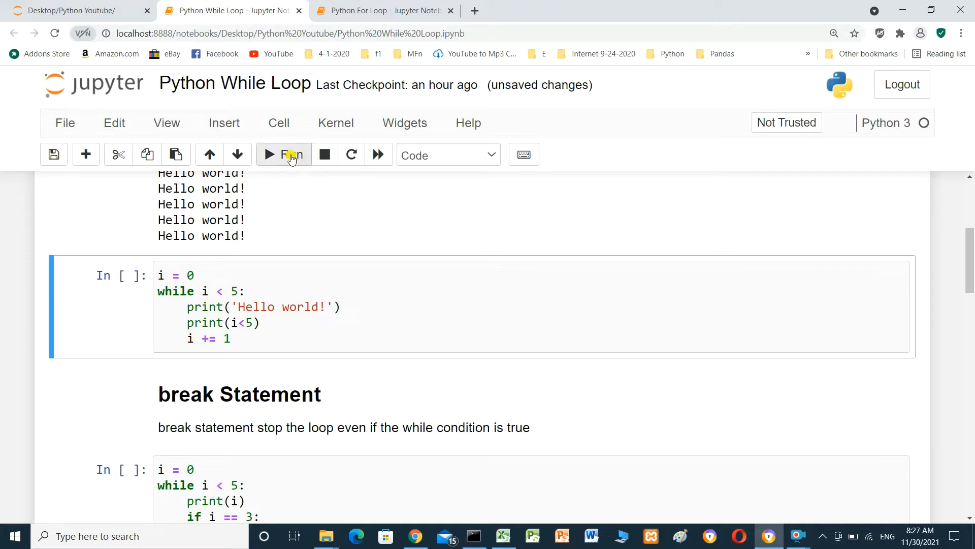
click(283, 154)
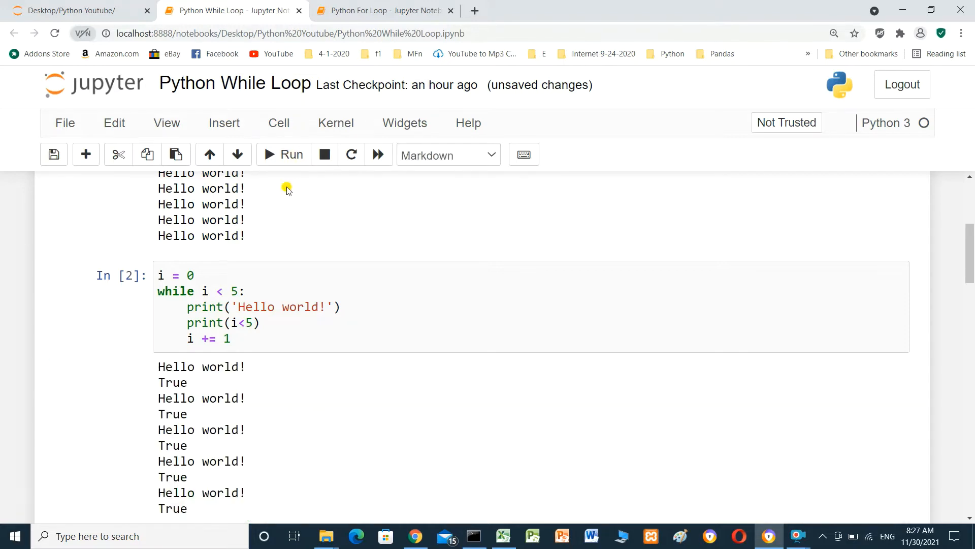
scroll(down, 3)
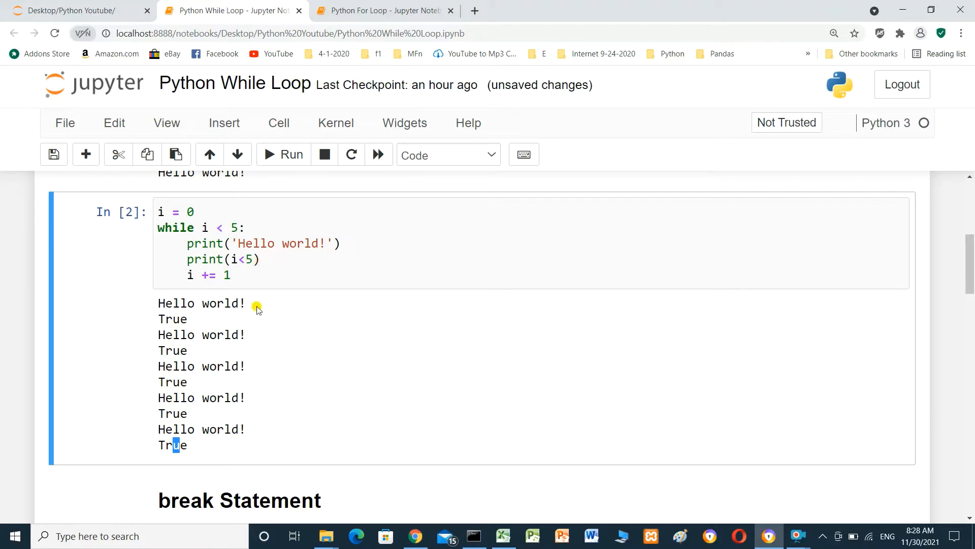
mouse_move(390, 331)
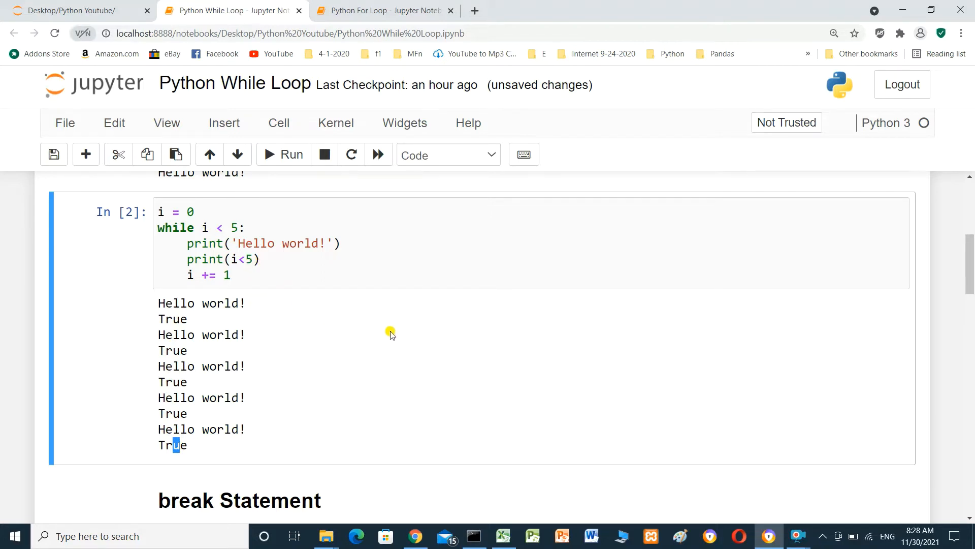
Run the break statement cell, outputting 0 to 3 then 'End of job'.
scroll(down, 3)
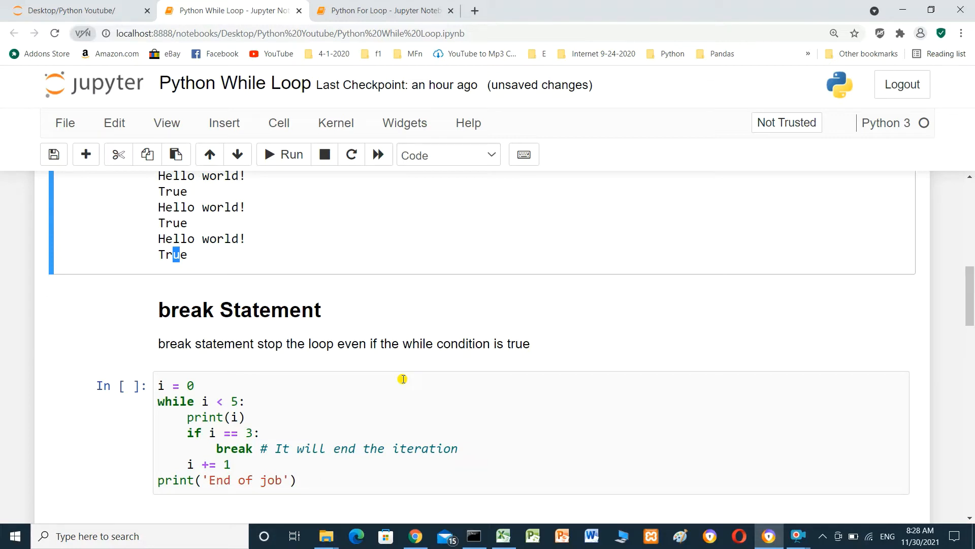
mouse_move(512, 356)
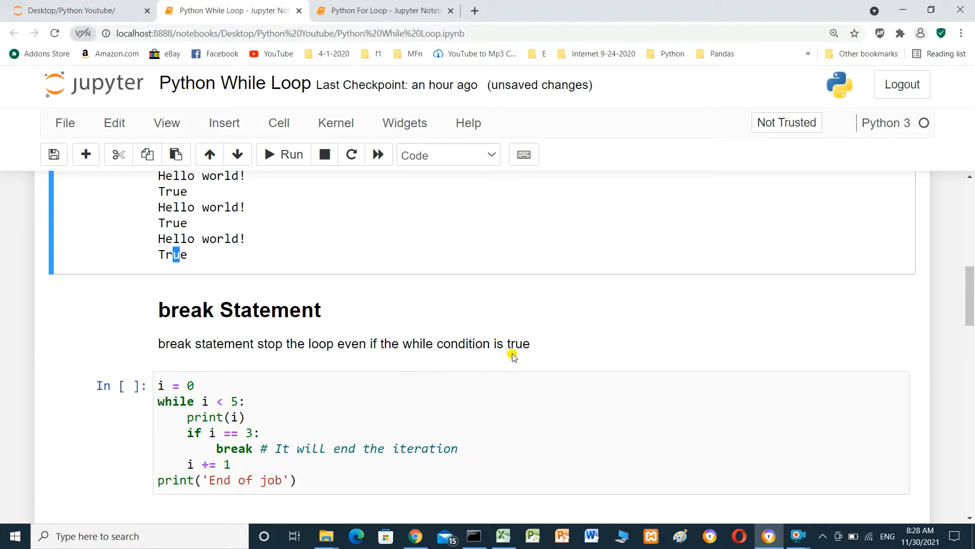
scroll(down, 3)
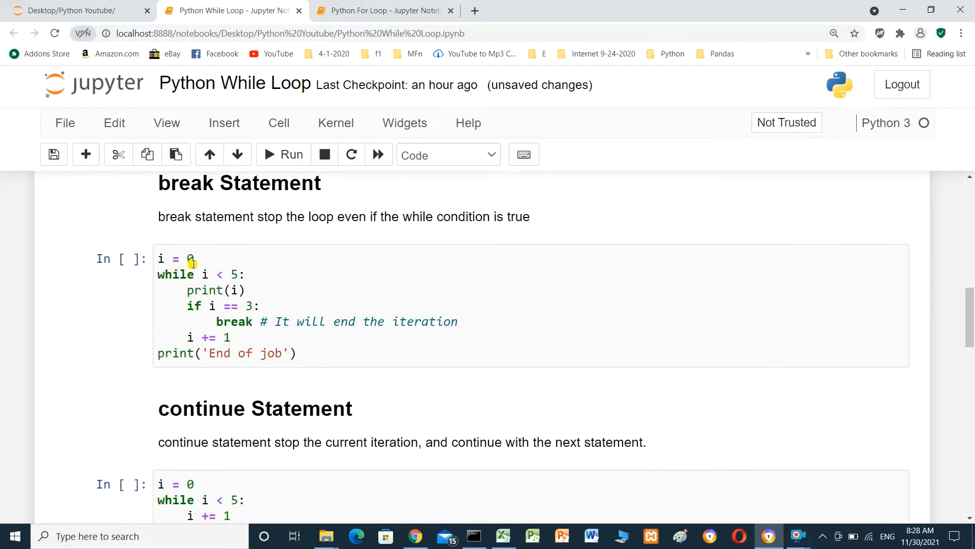
mouse_move(229, 274)
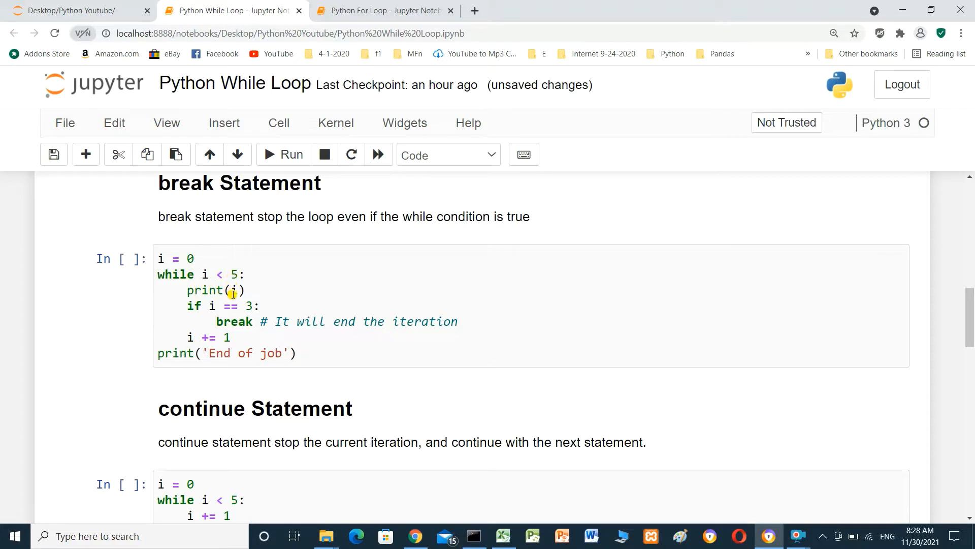
mouse_move(218, 314)
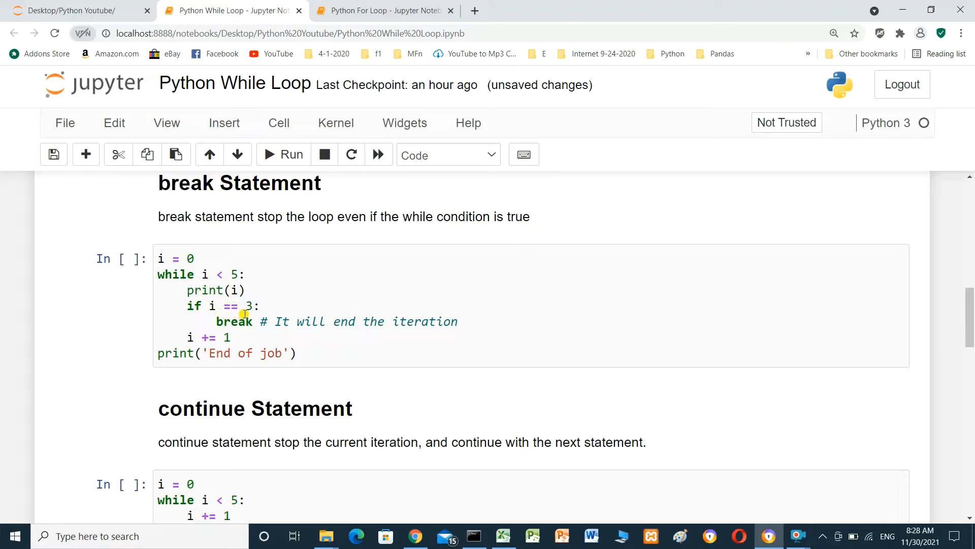
mouse_move(283, 328)
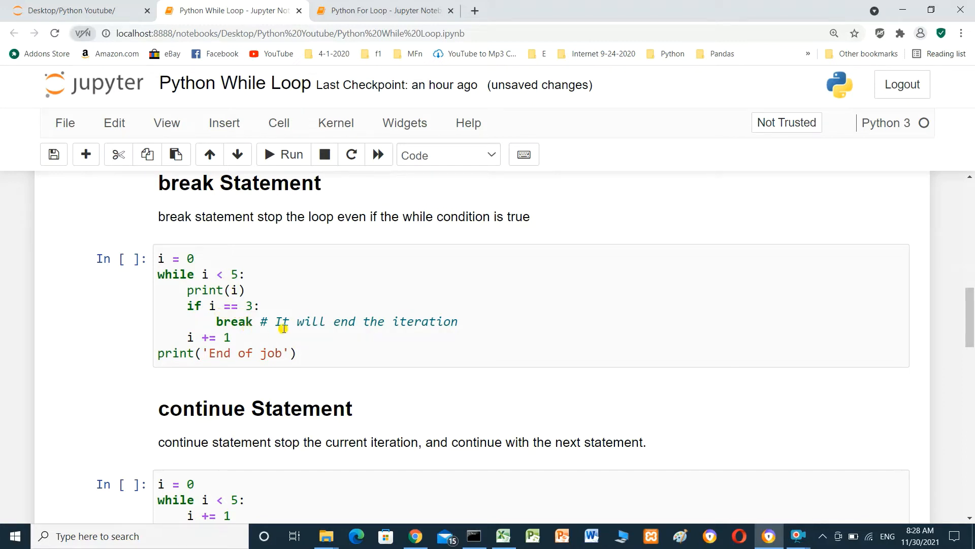
mouse_move(471, 329)
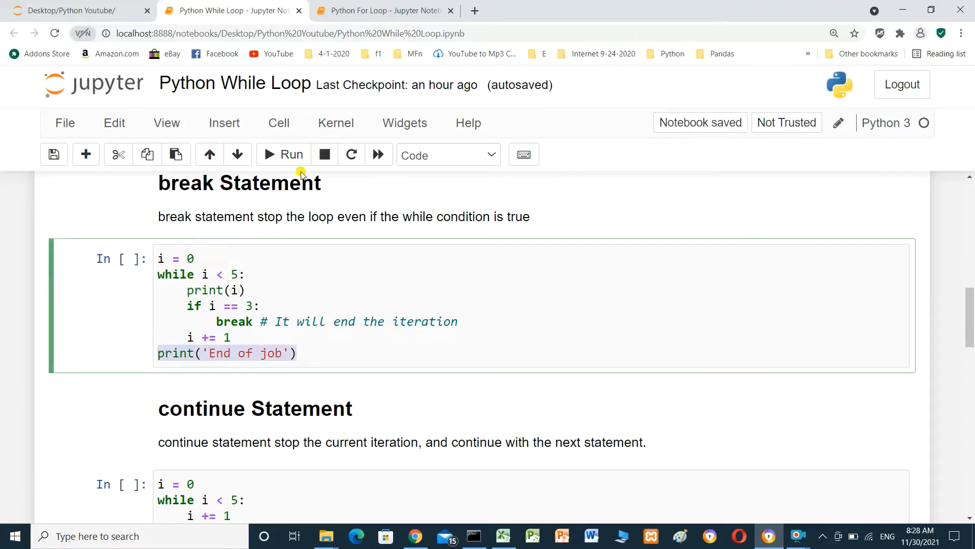
click(283, 154)
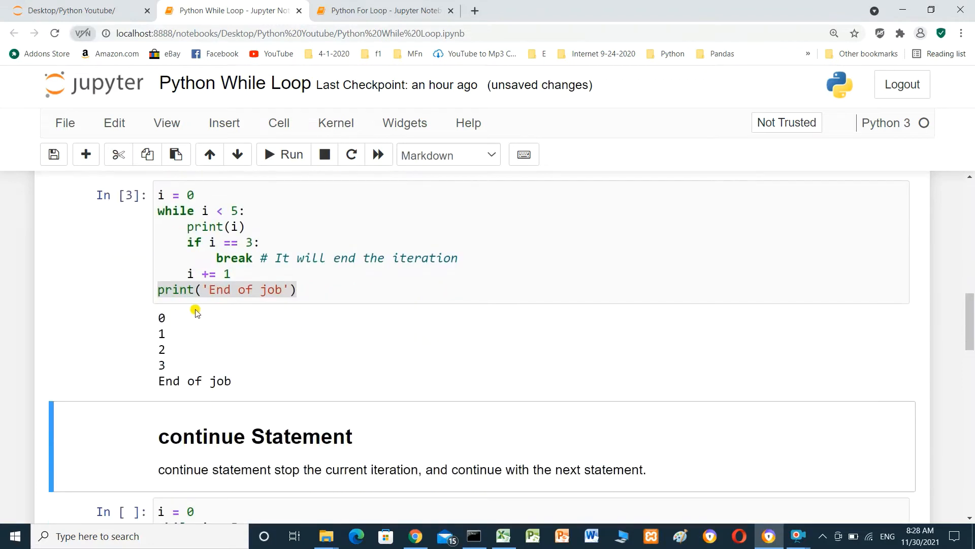
mouse_move(166, 318)
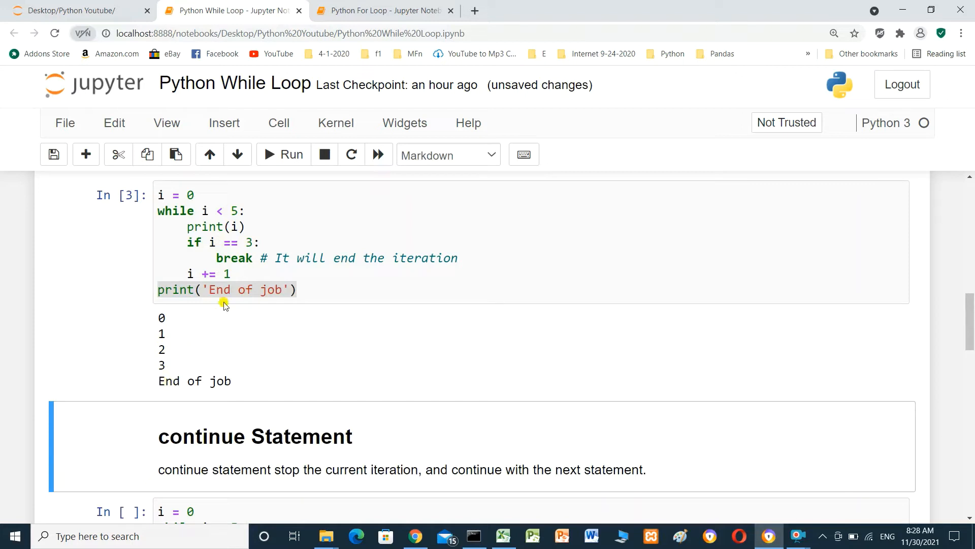
Run the continue statement cell, printing 1, 2, 4, 5 and 'End of job'.
scroll(down, 3)
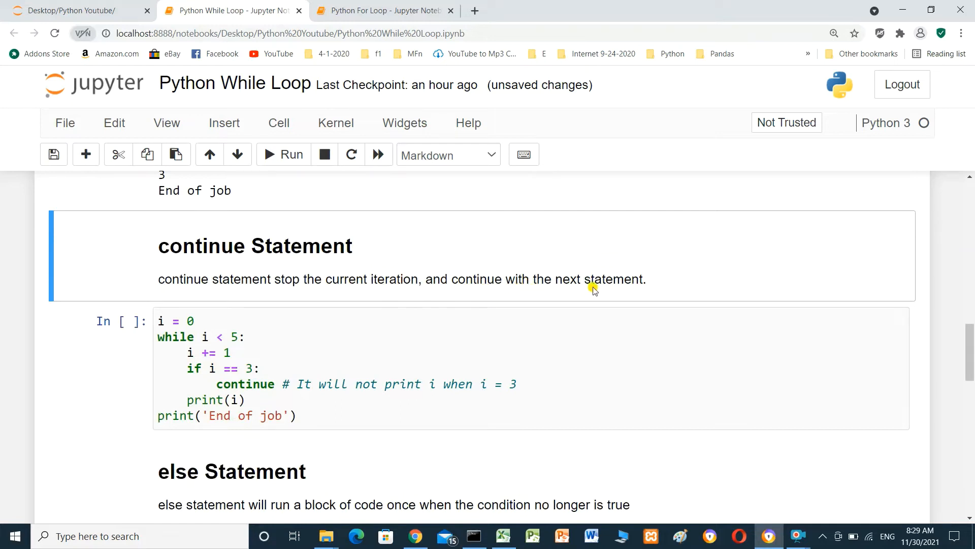
scroll(down, 3)
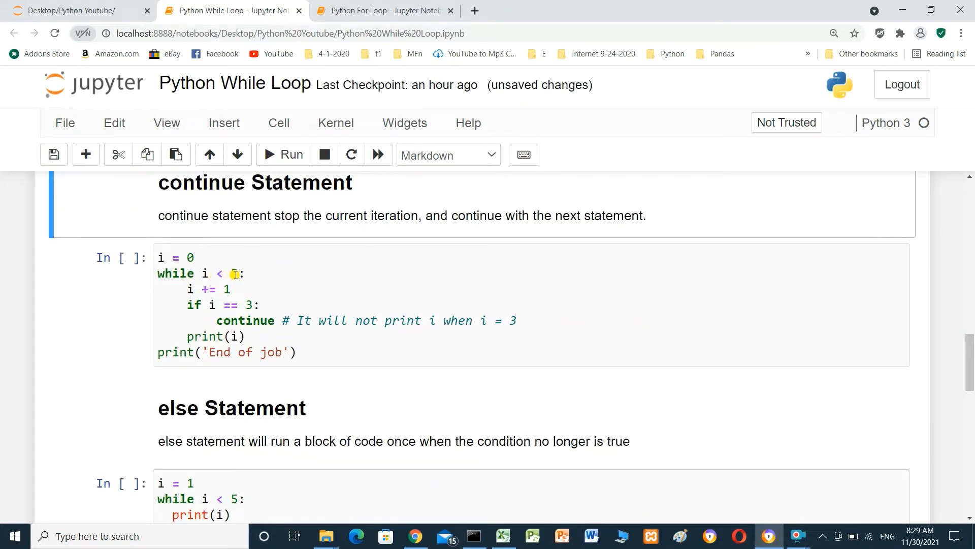
text(5)
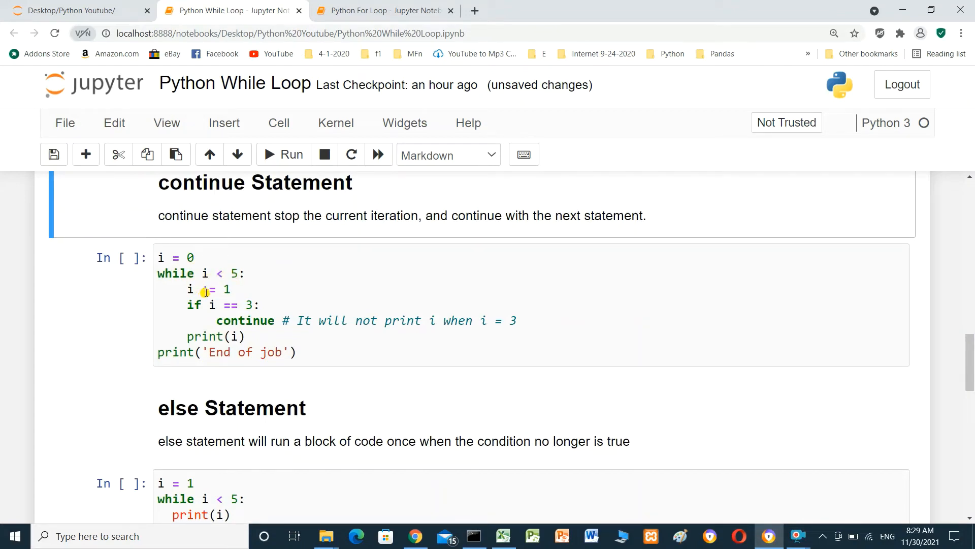
text(+)
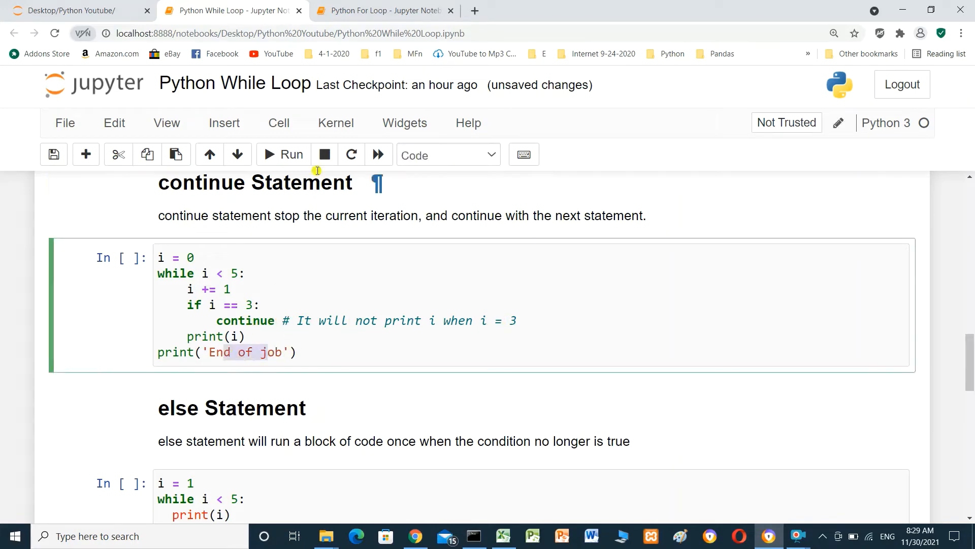
mouse_move(283, 155)
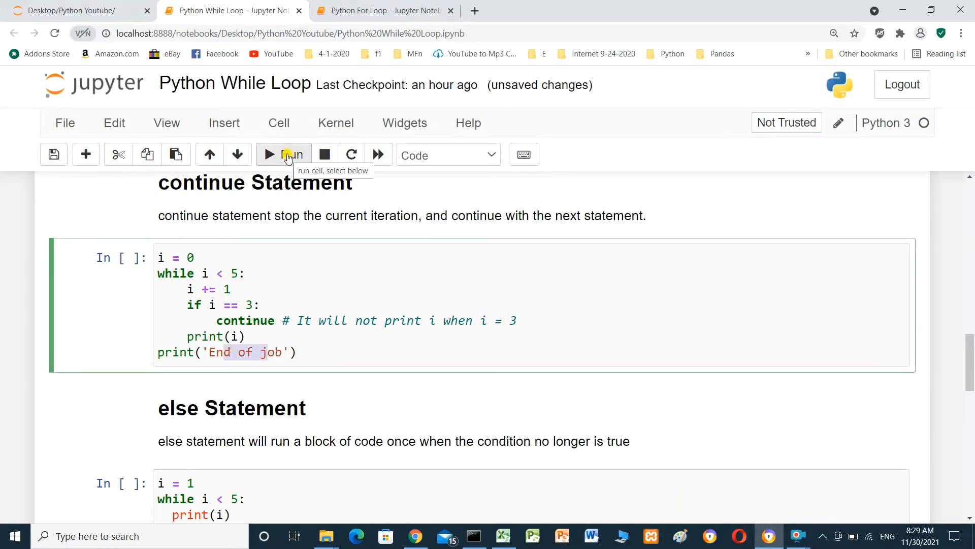
click(284, 155)
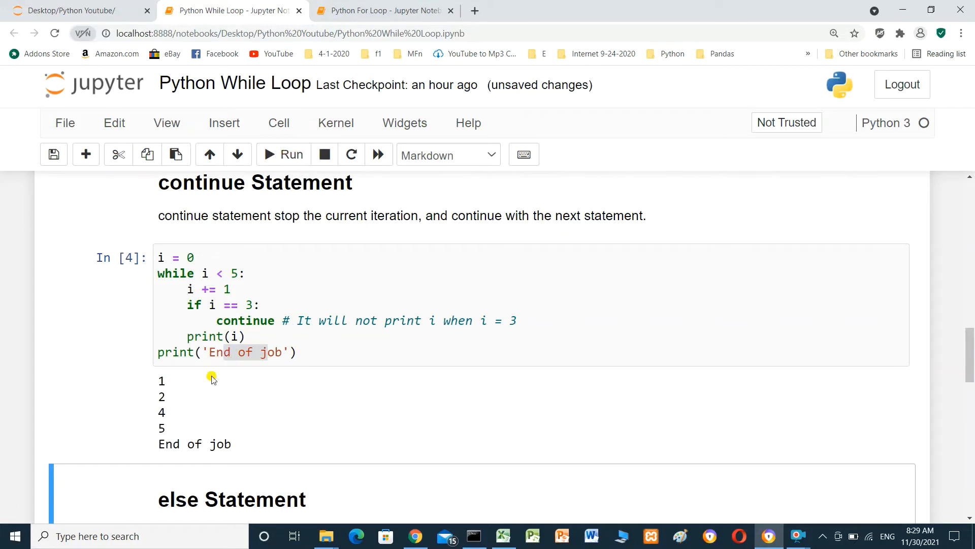
mouse_move(171, 398)
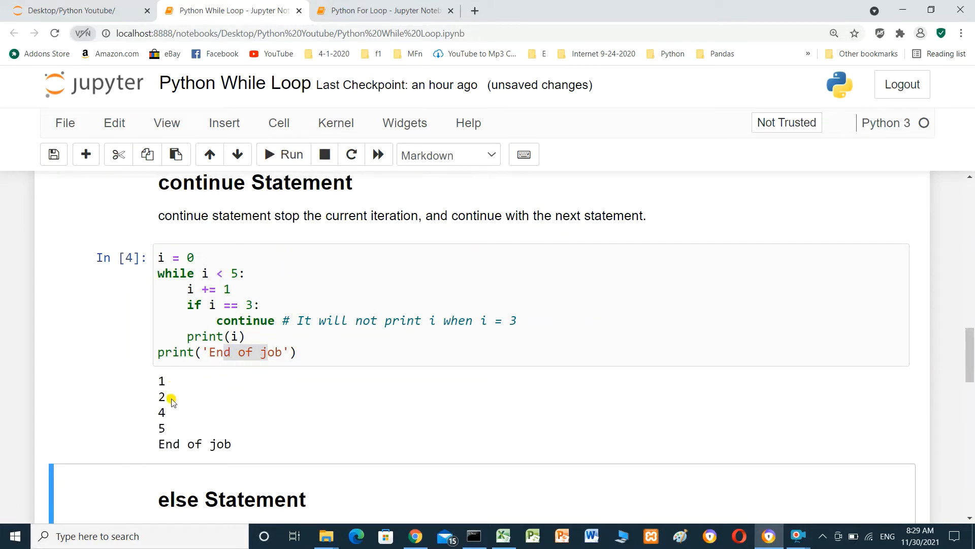
mouse_move(168, 406)
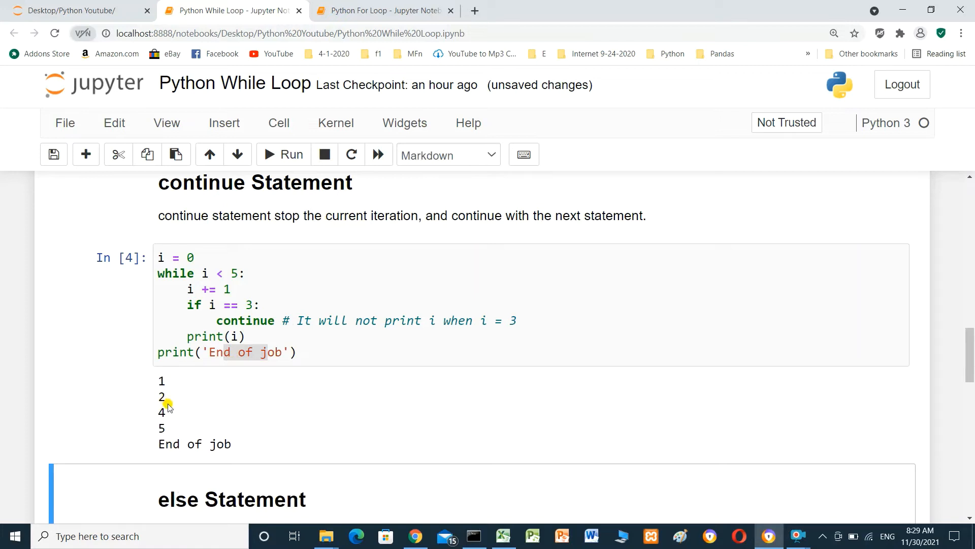
mouse_move(170, 413)
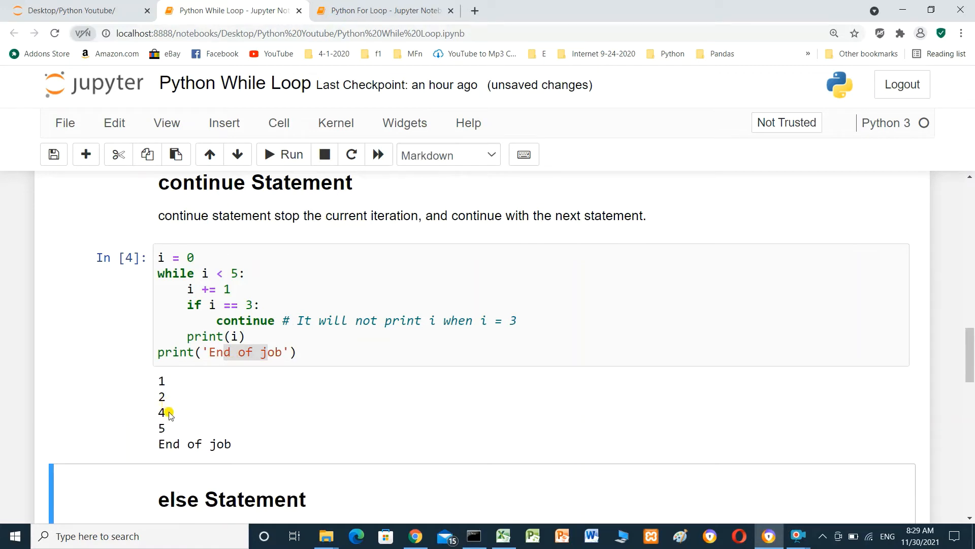
mouse_move(164, 434)
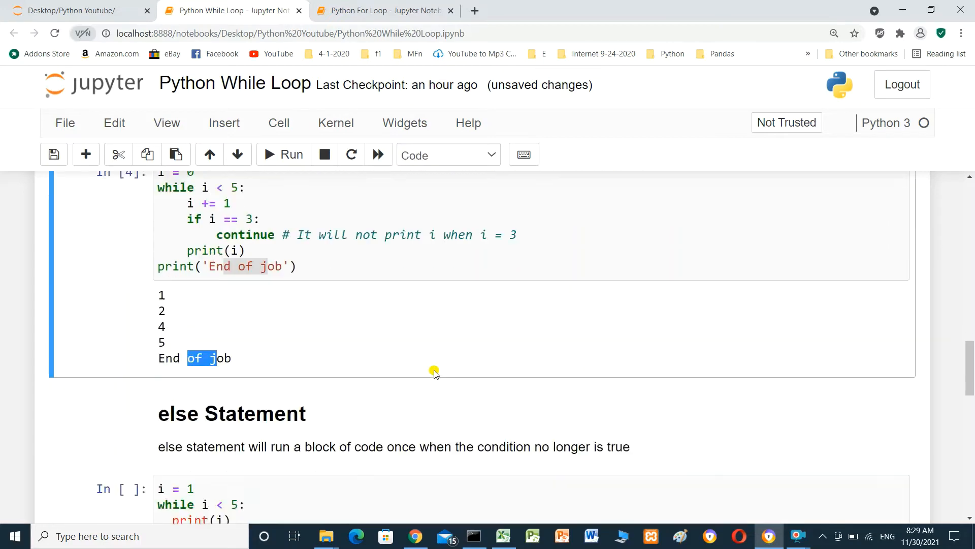
scroll(down, 3)
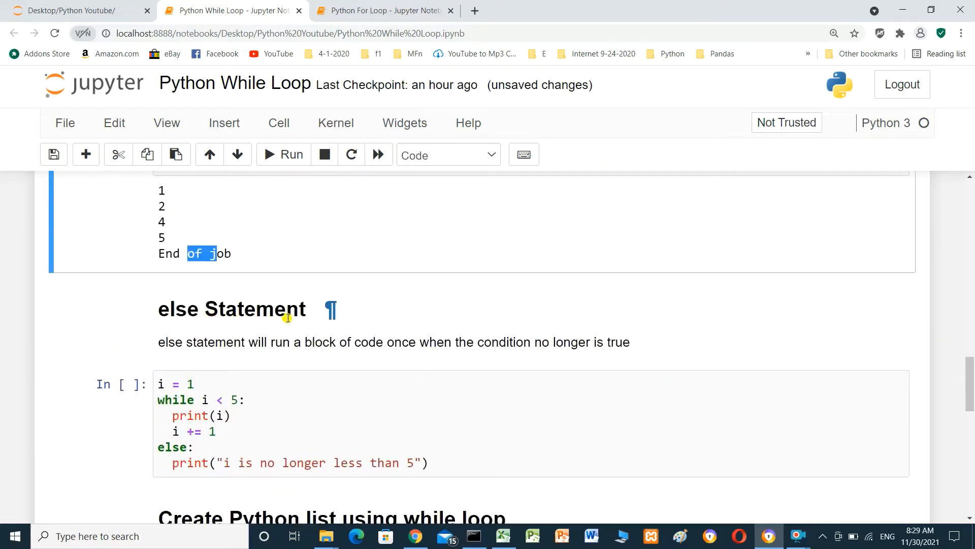
mouse_move(311, 360)
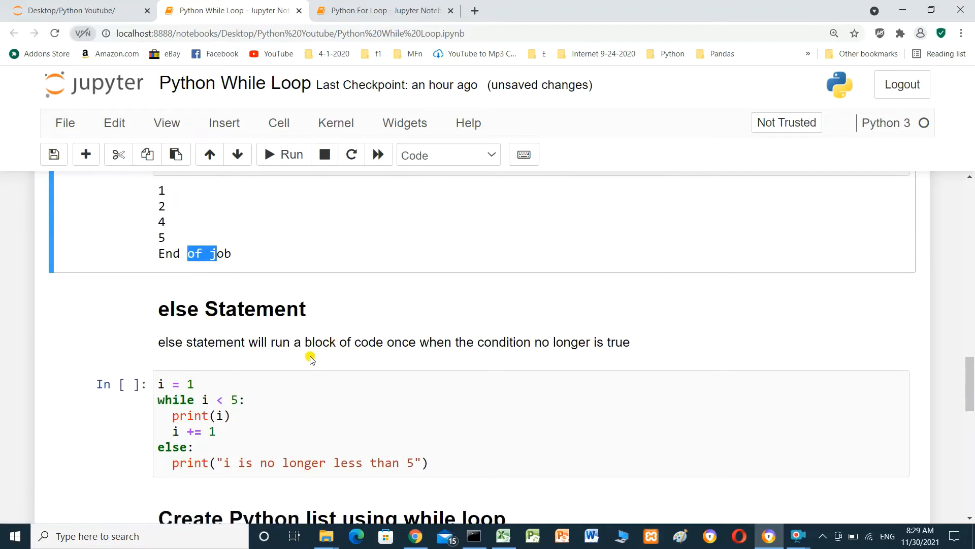
mouse_move(395, 353)
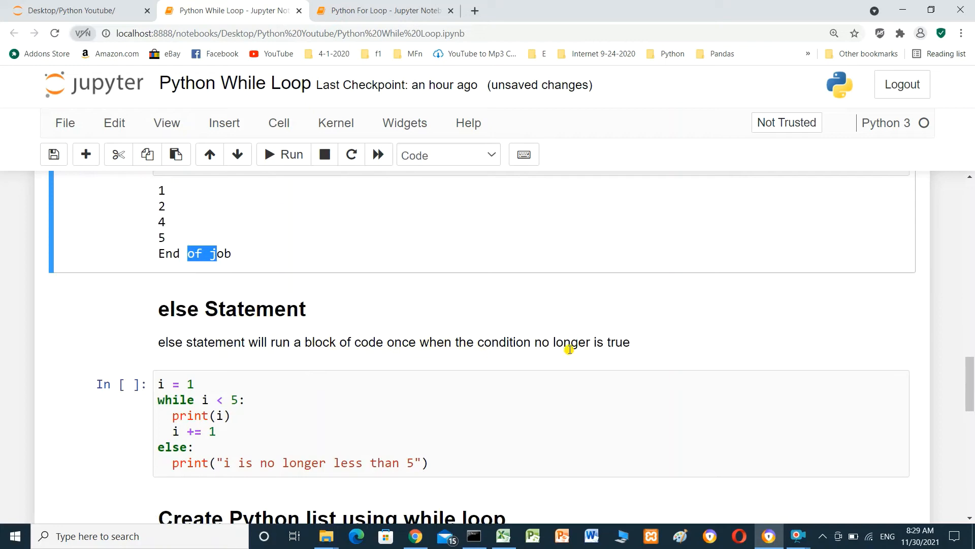
mouse_move(430, 357)
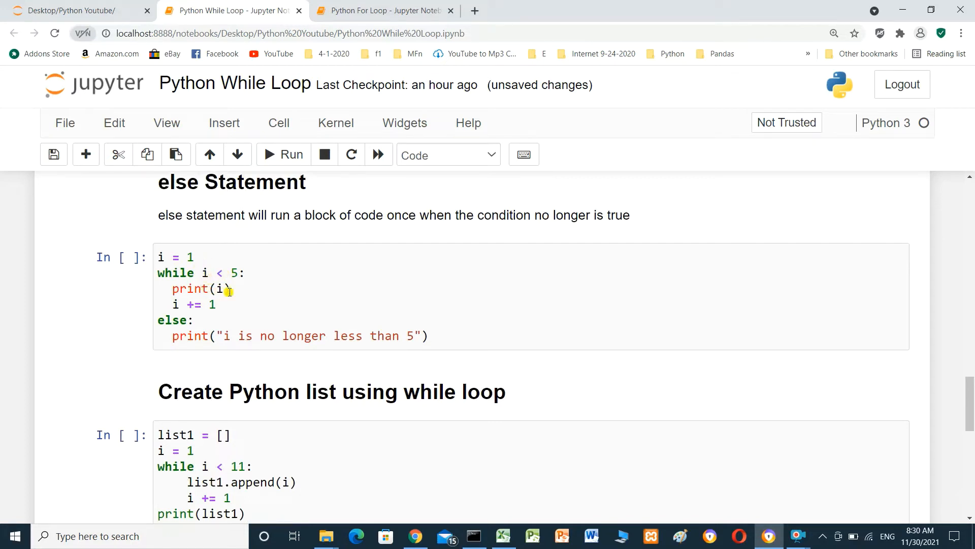
mouse_move(210, 304)
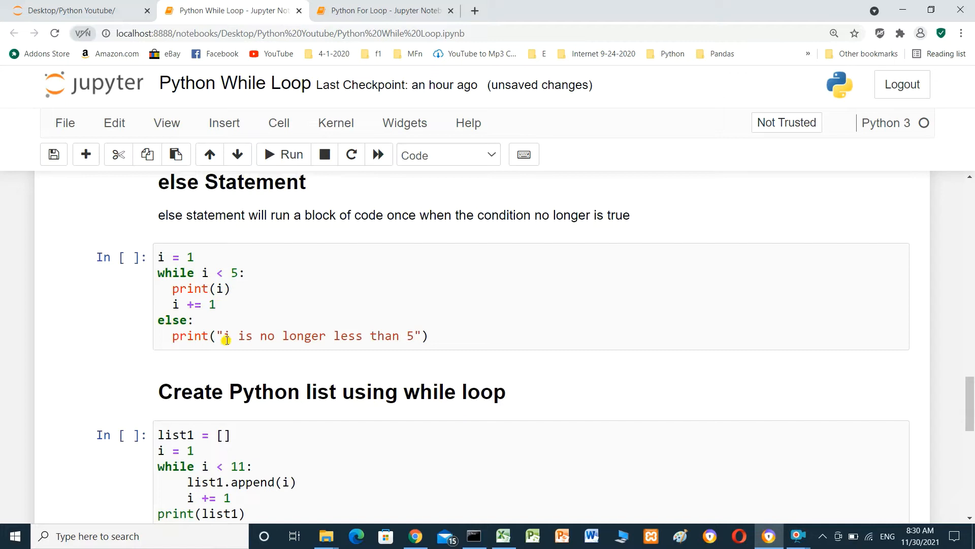
mouse_move(389, 337)
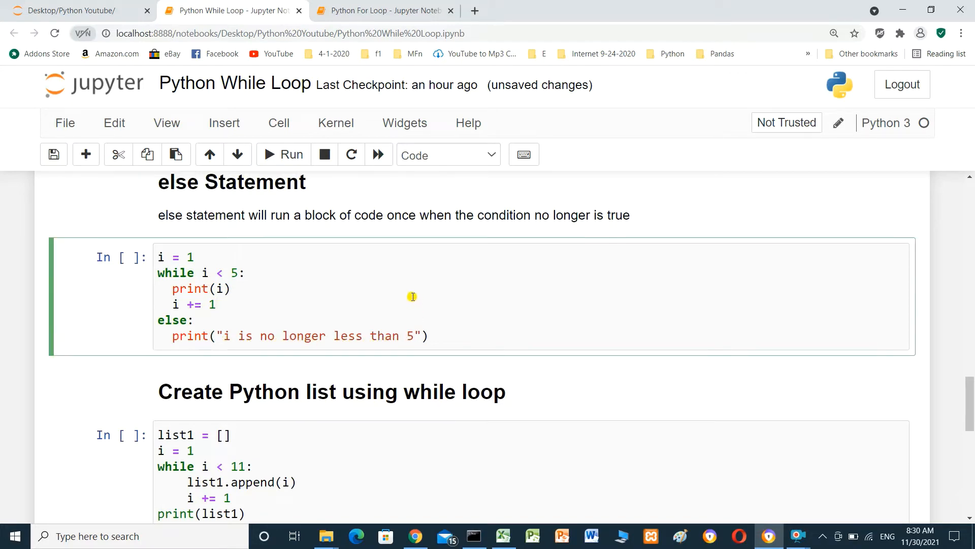
Run the else statement cell, printing 1 to 4 and 'i is no longer less than 5'.
click(284, 155)
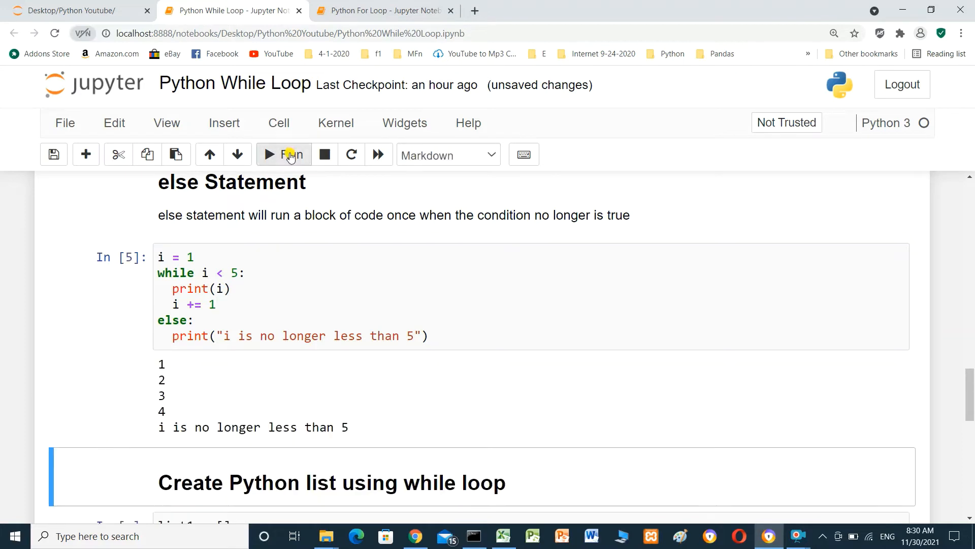
scroll(down, 3)
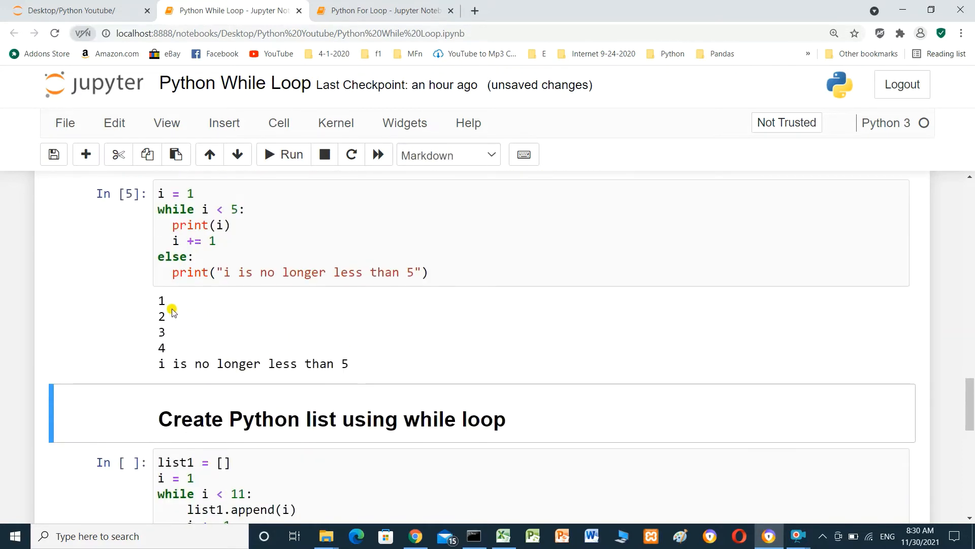
mouse_move(179, 332)
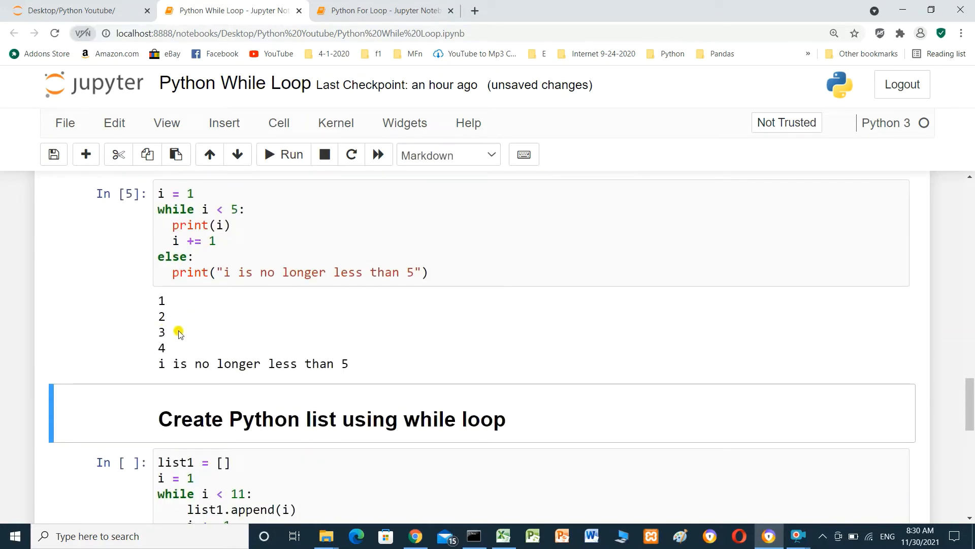
mouse_move(184, 351)
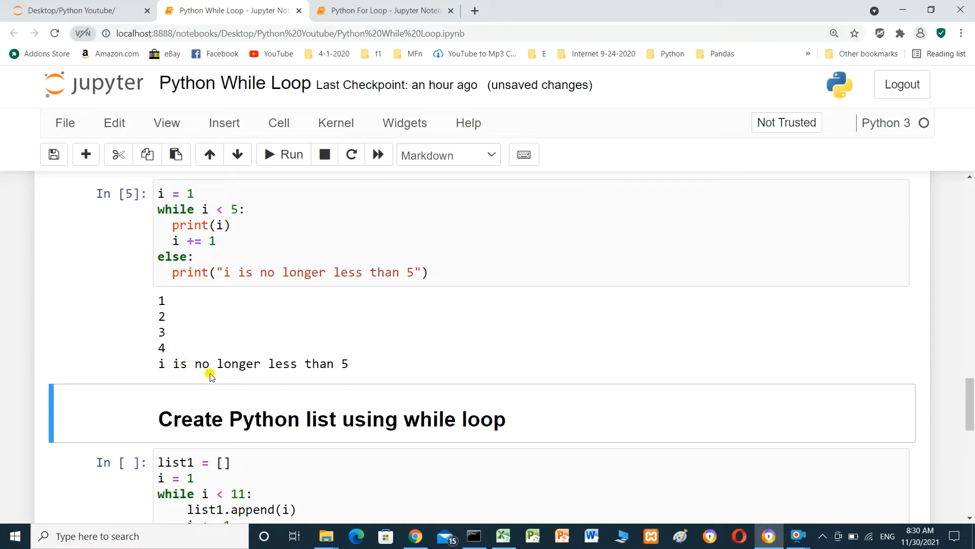
mouse_move(287, 363)
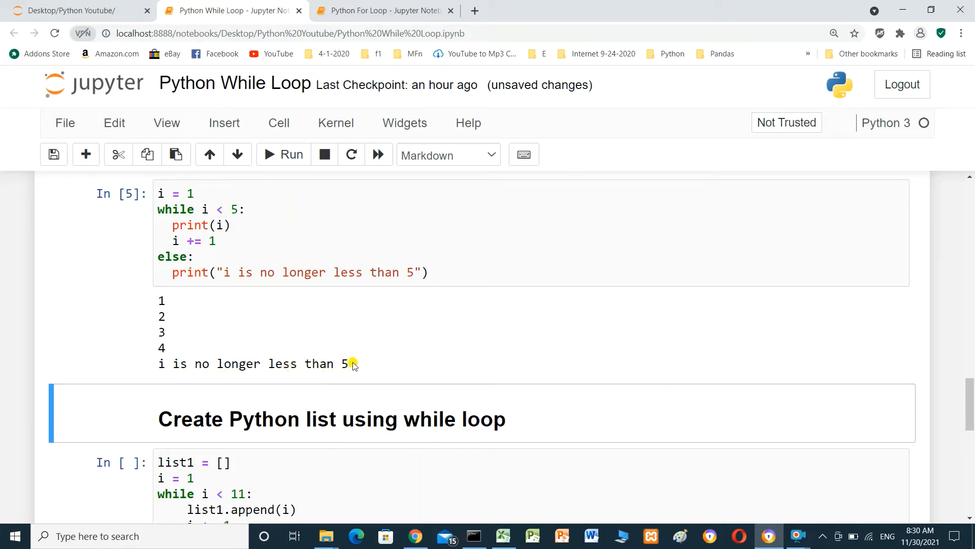
Run the list-building while loop, printing [1, 2, ..., 10], and highlight the 10 in the output.
scroll(down, 3)
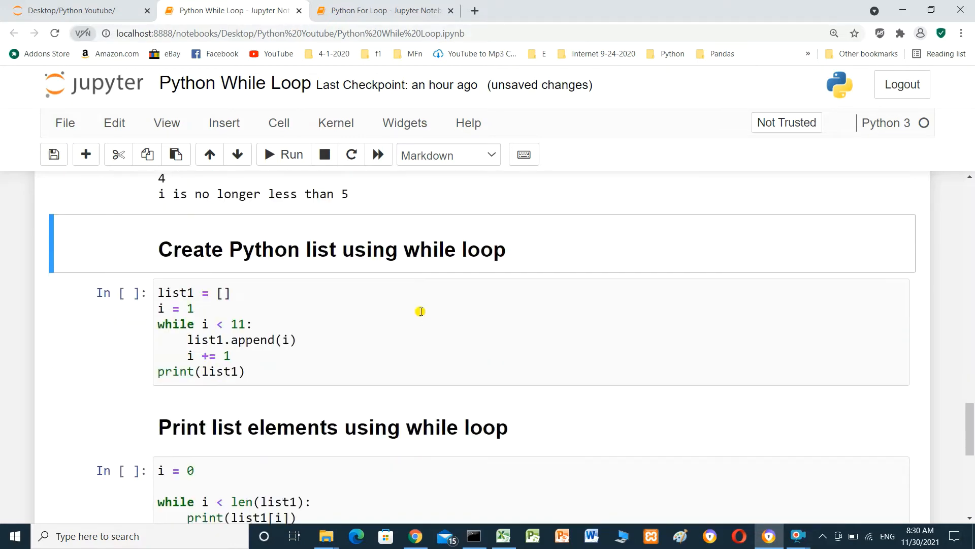
scroll(down, 3)
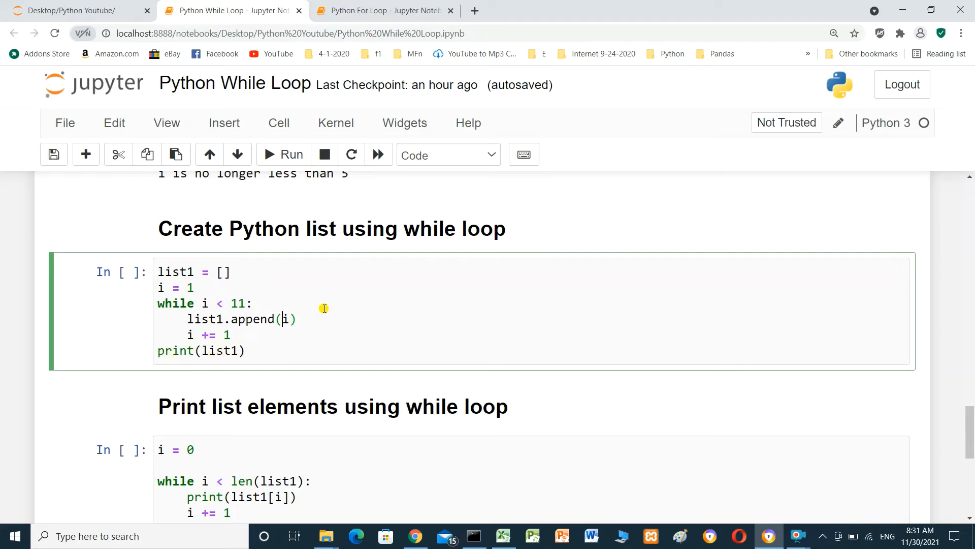
click(283, 154)
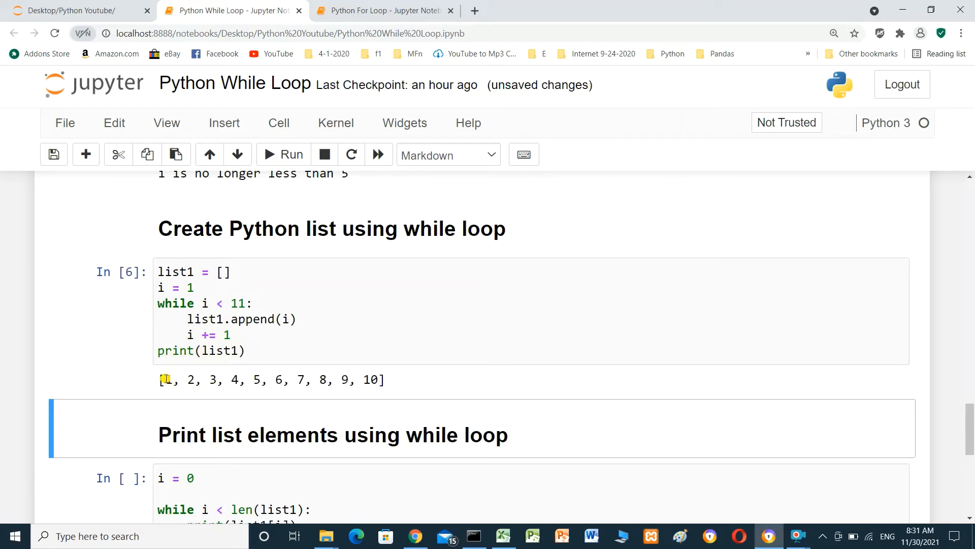
click(181, 293)
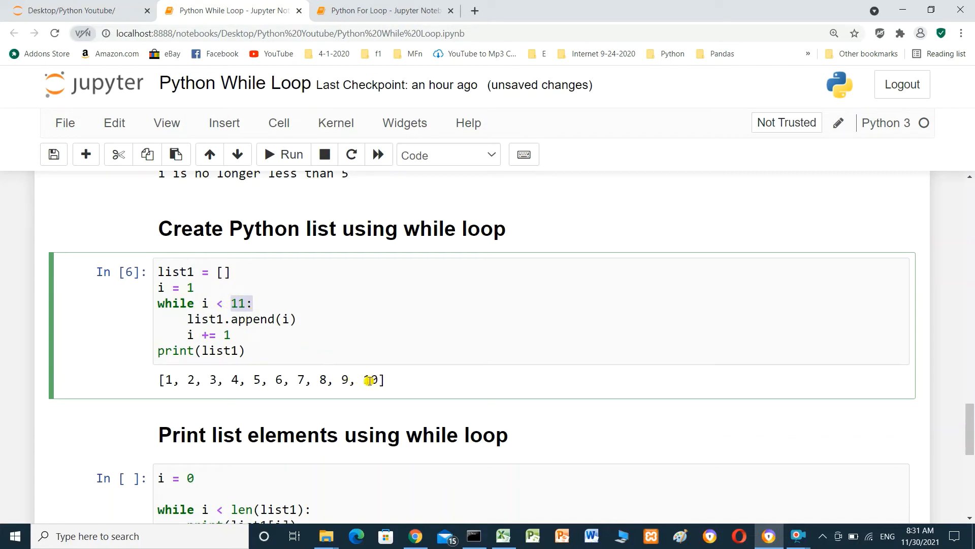
double_click(370, 380)
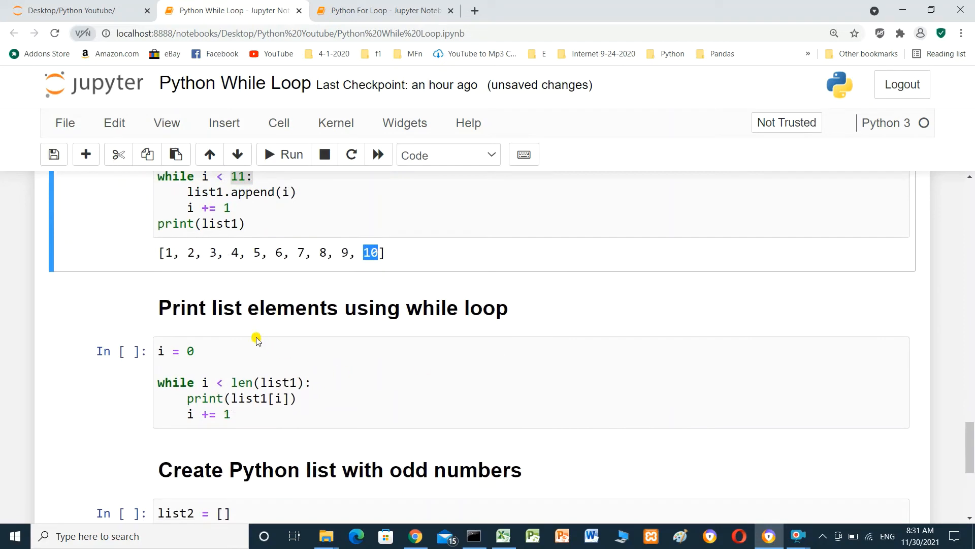
mouse_move(372, 323)
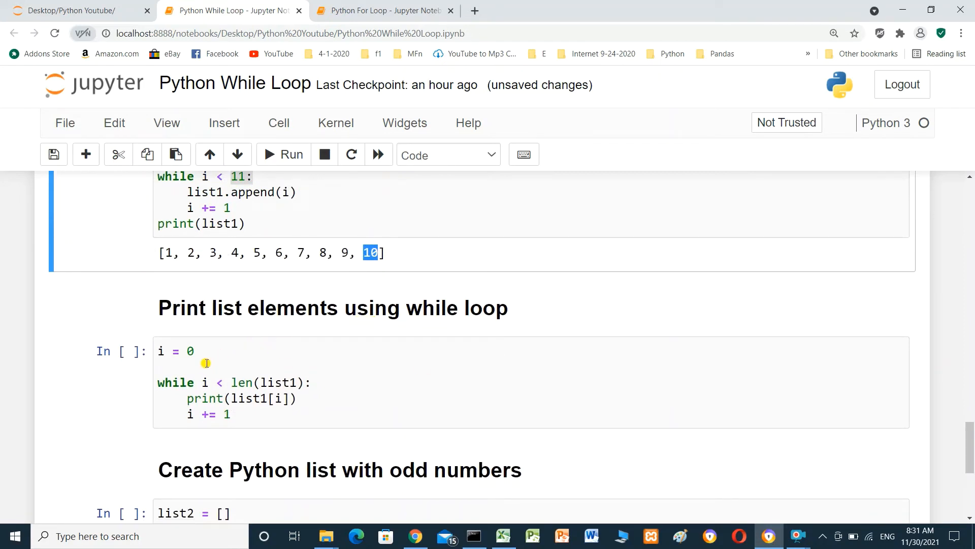
Run the list-printing while loop so 1 through 10 print on separate lines, then highlight them.
double_click(190, 351)
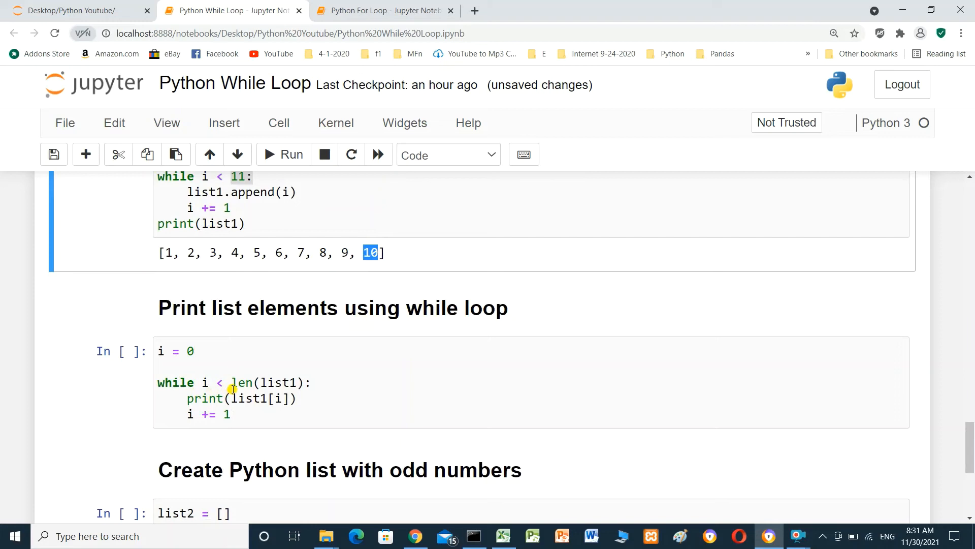
mouse_move(293, 384)
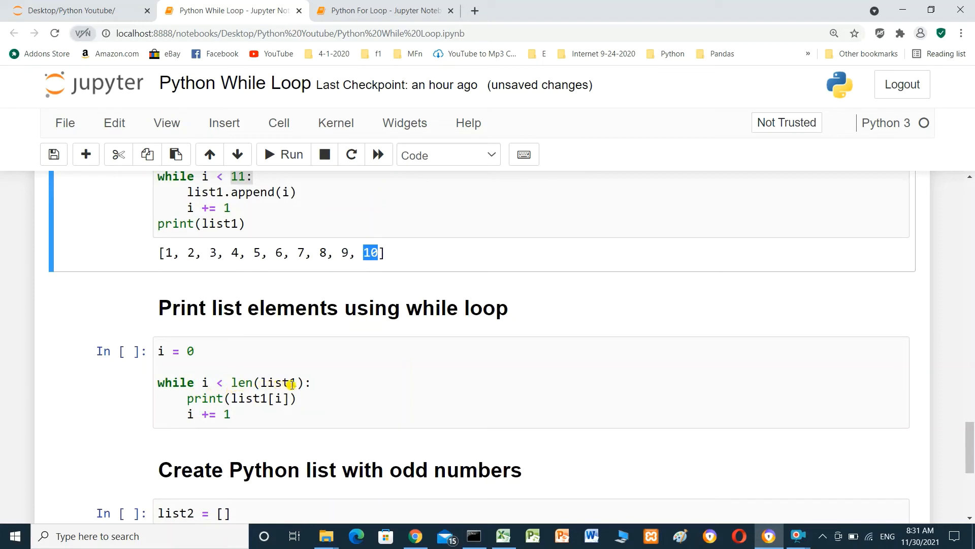
mouse_move(219, 400)
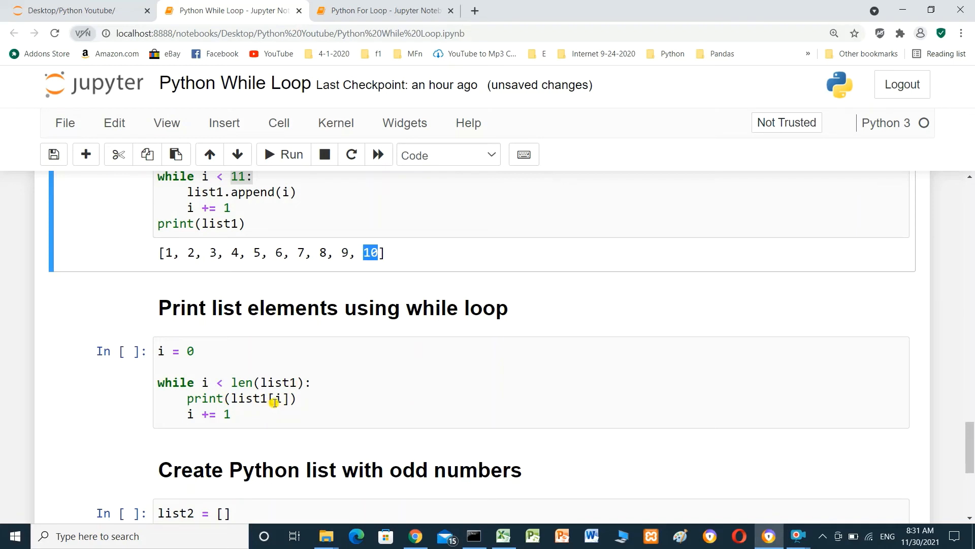
click(278, 398)
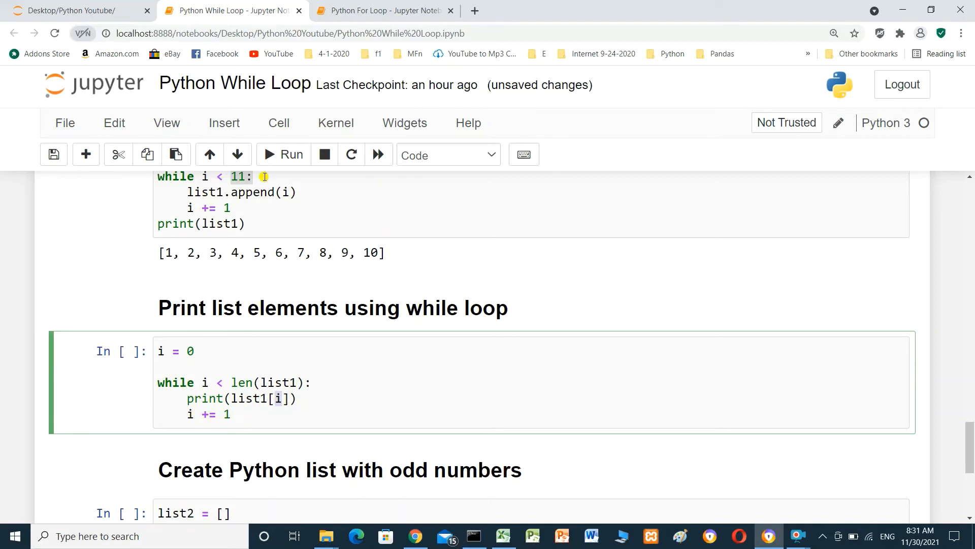
click(282, 155)
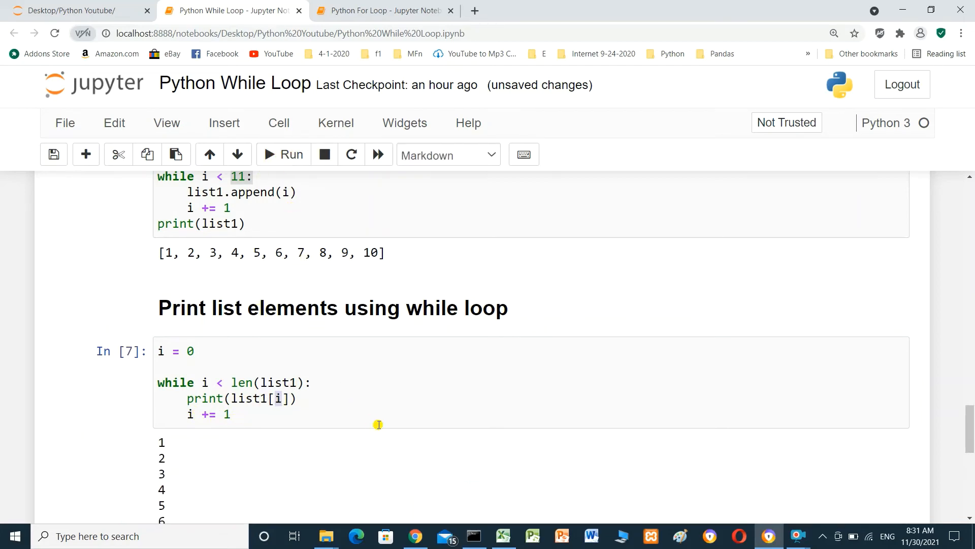
scroll(down, 3)
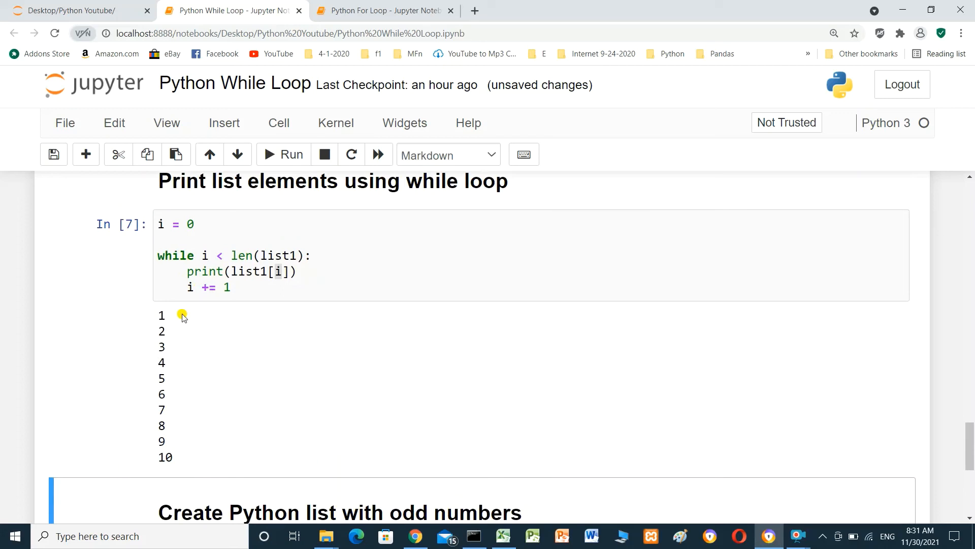
drag(182, 315, 166, 444)
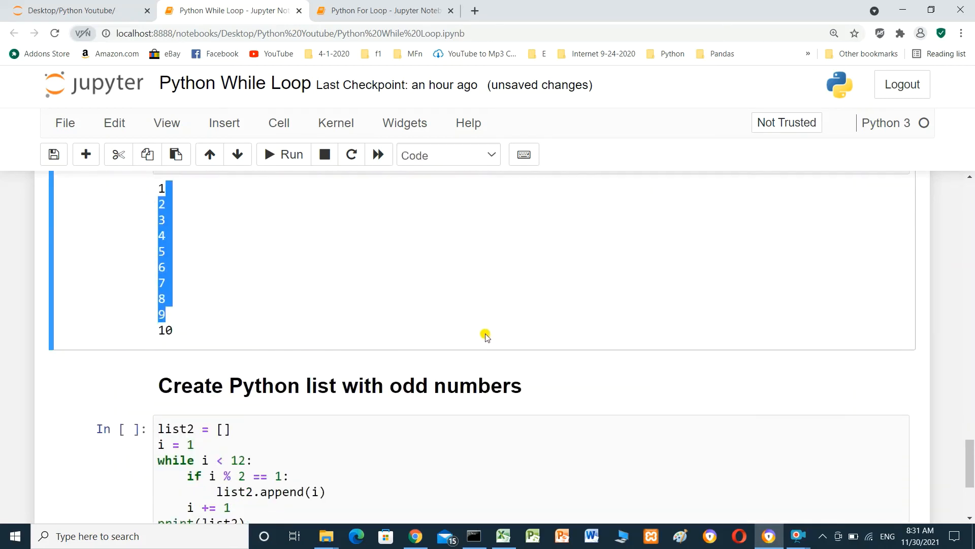
mouse_move(481, 335)
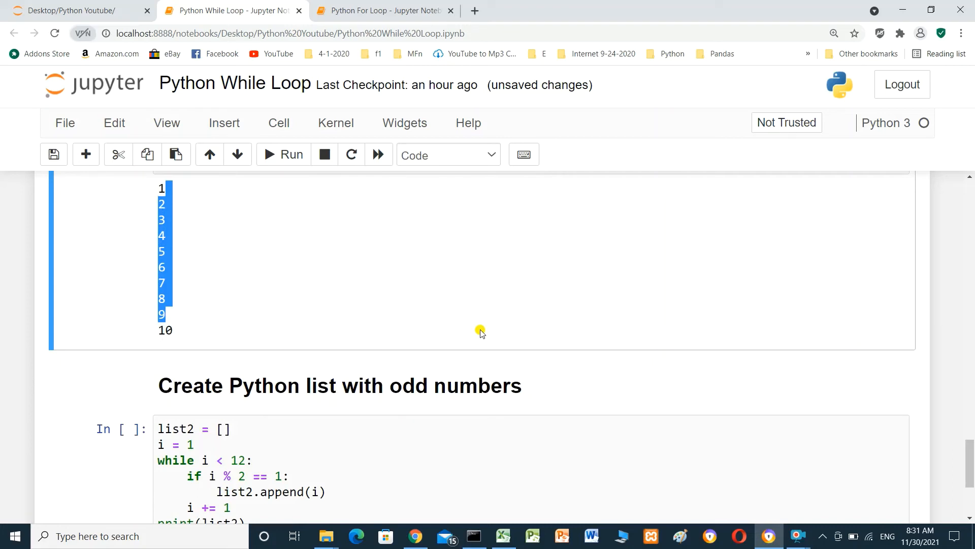
Run the odd-numbers while loop cell, outputting [1, 3, 5, 7, 9, 11].
scroll(down, 3)
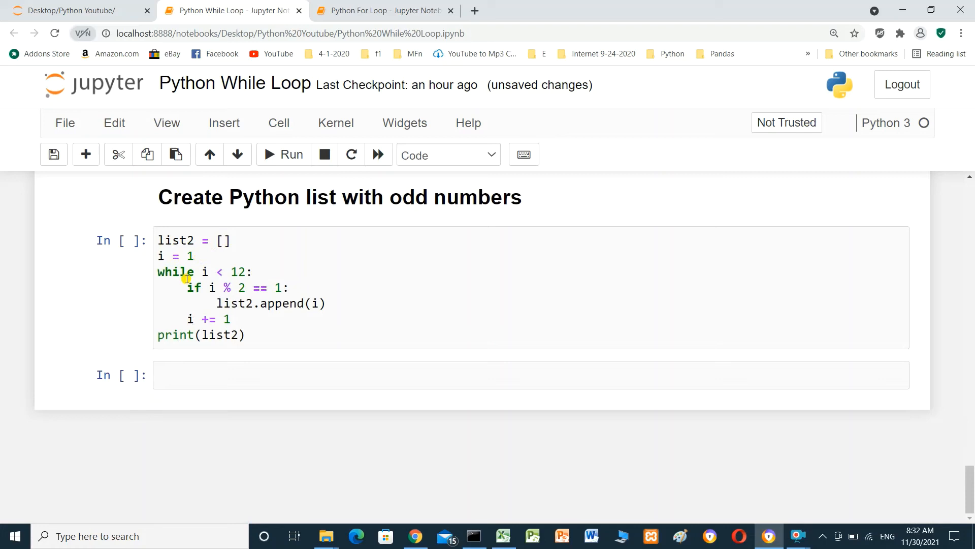
mouse_move(220, 275)
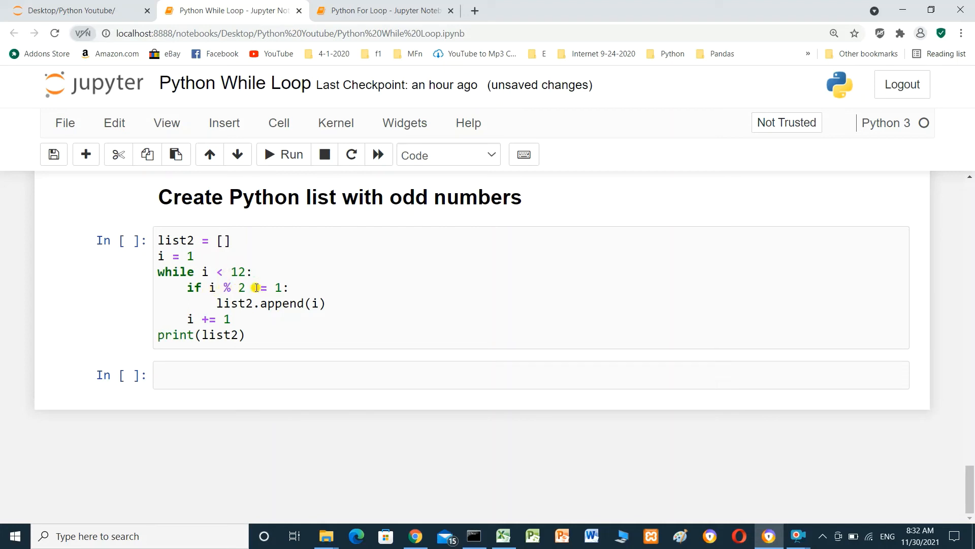
text(=)
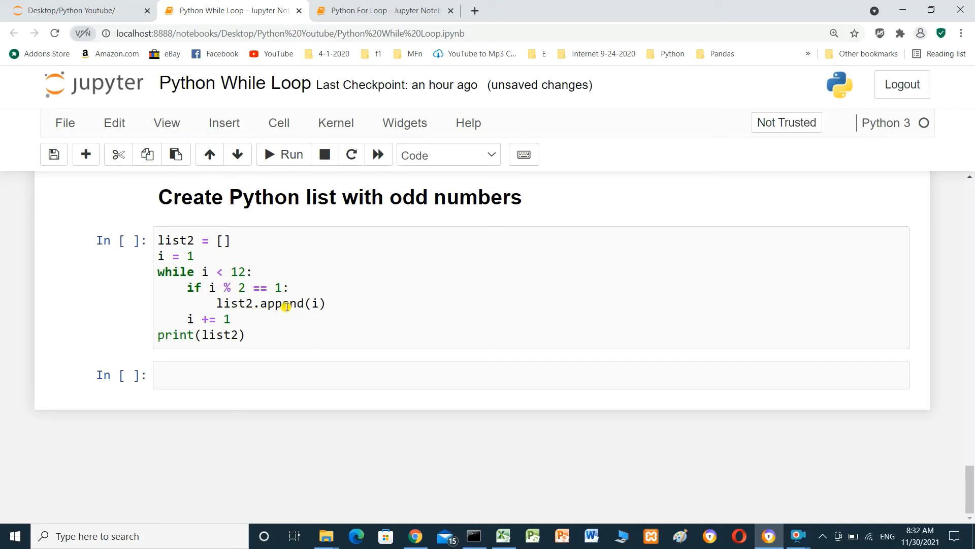
click(313, 303)
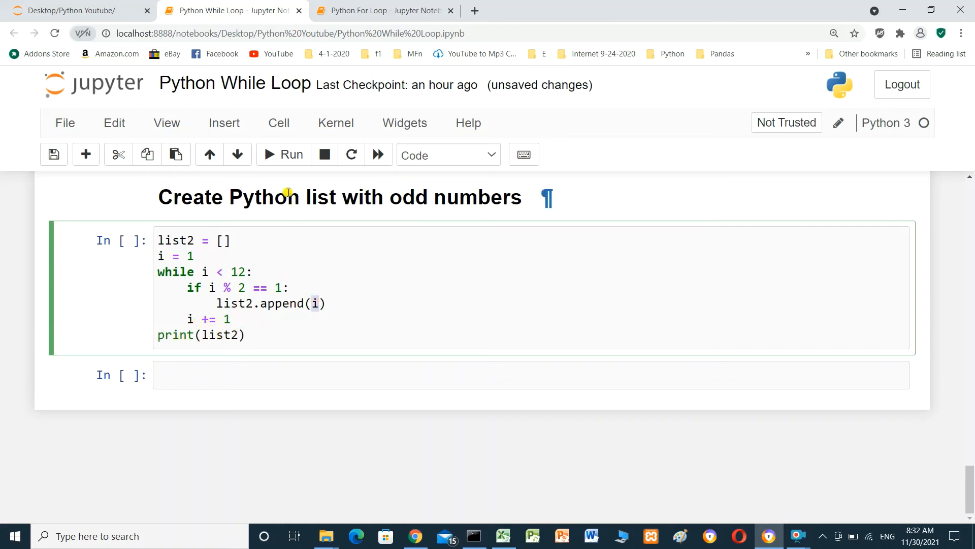
click(284, 154)
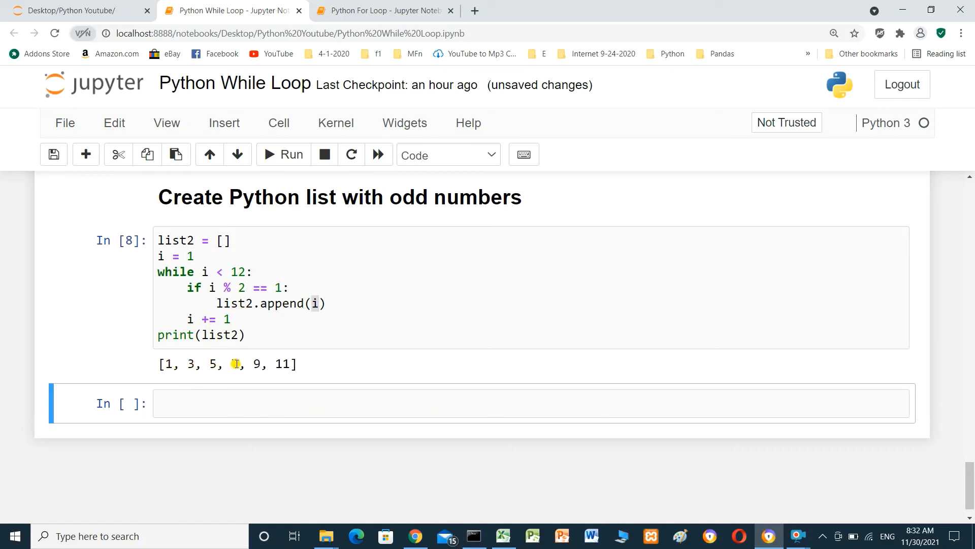
mouse_move(286, 368)
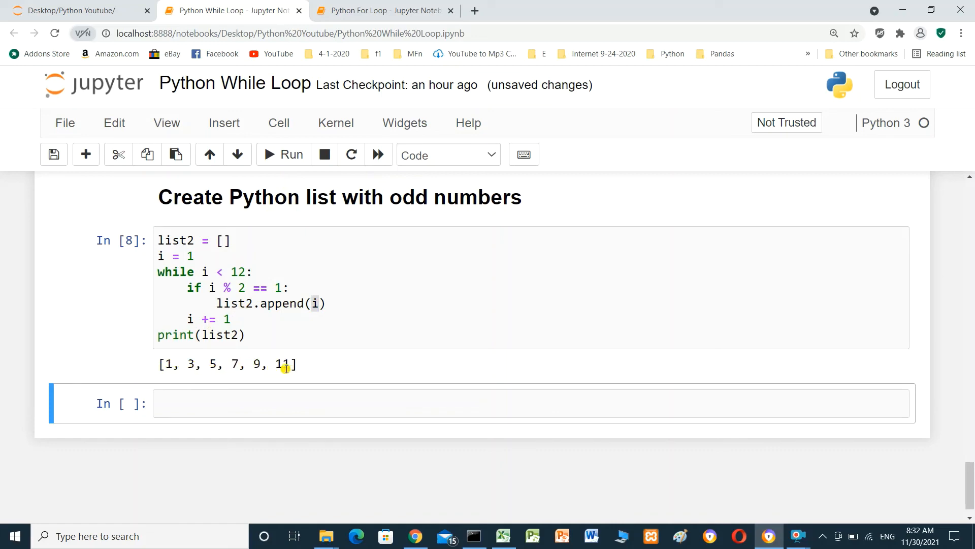